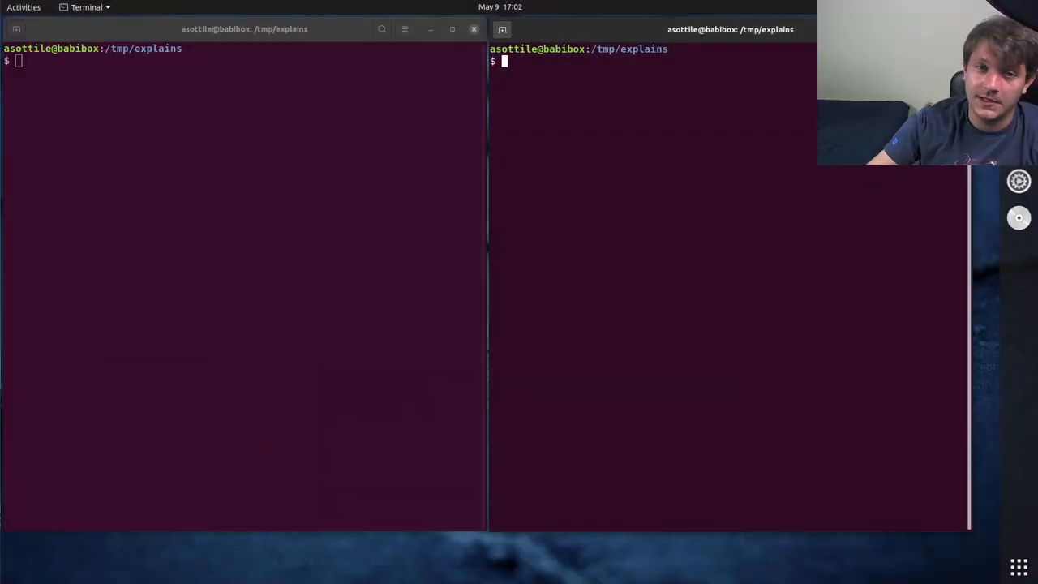
mouse_move(873, 235)
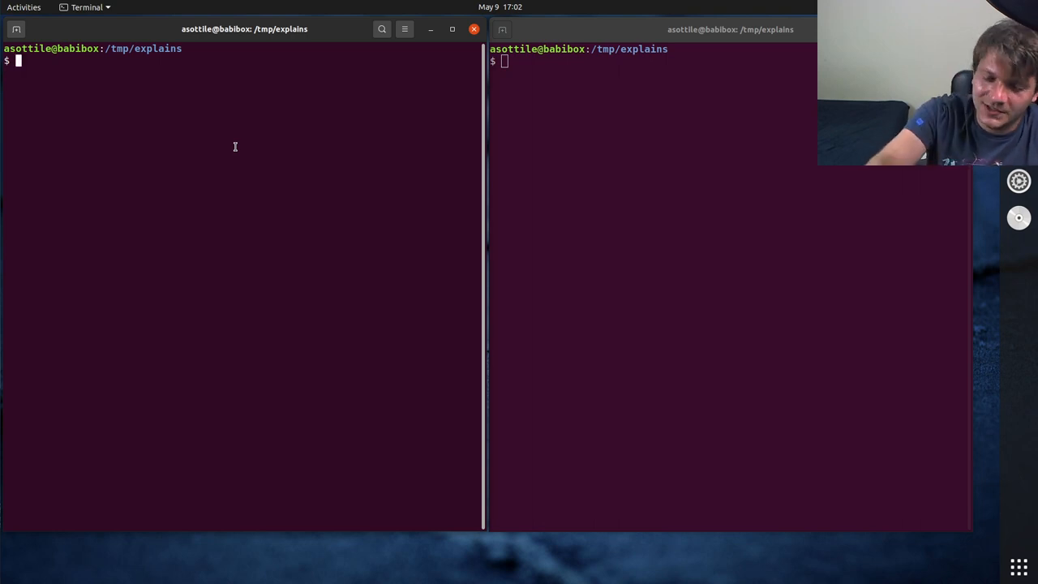
Step: Run 'man git status', quit it, then run it again to reopen the git-status manual
type("man git status")
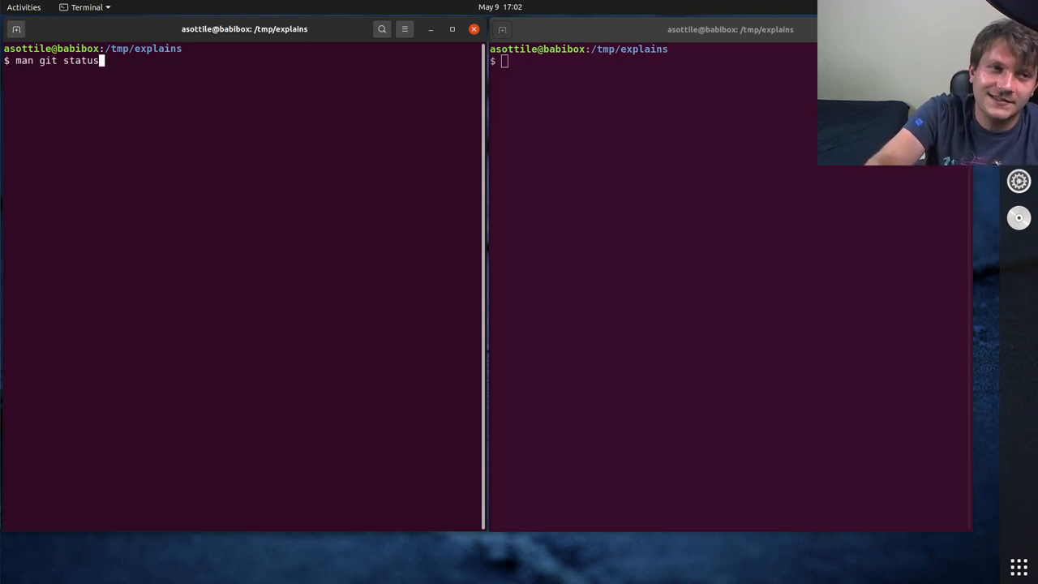
key("Return")
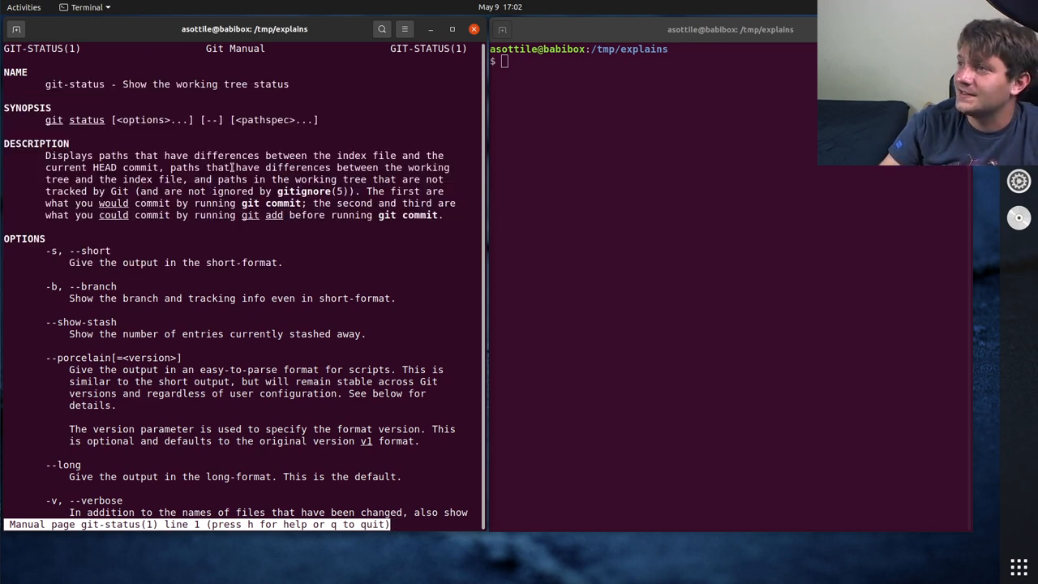
key("q")
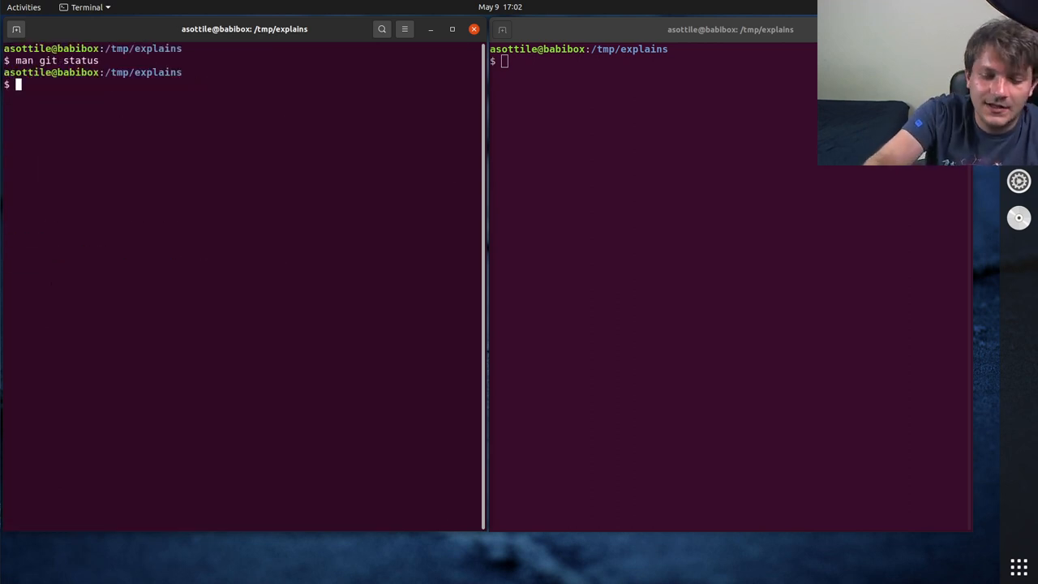
type("man git status")
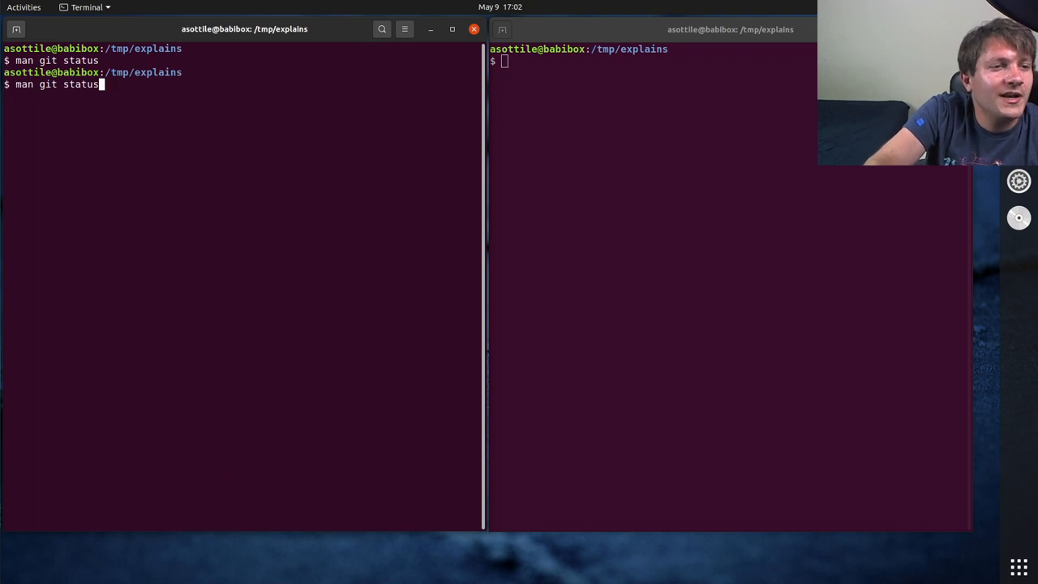
key("Return")
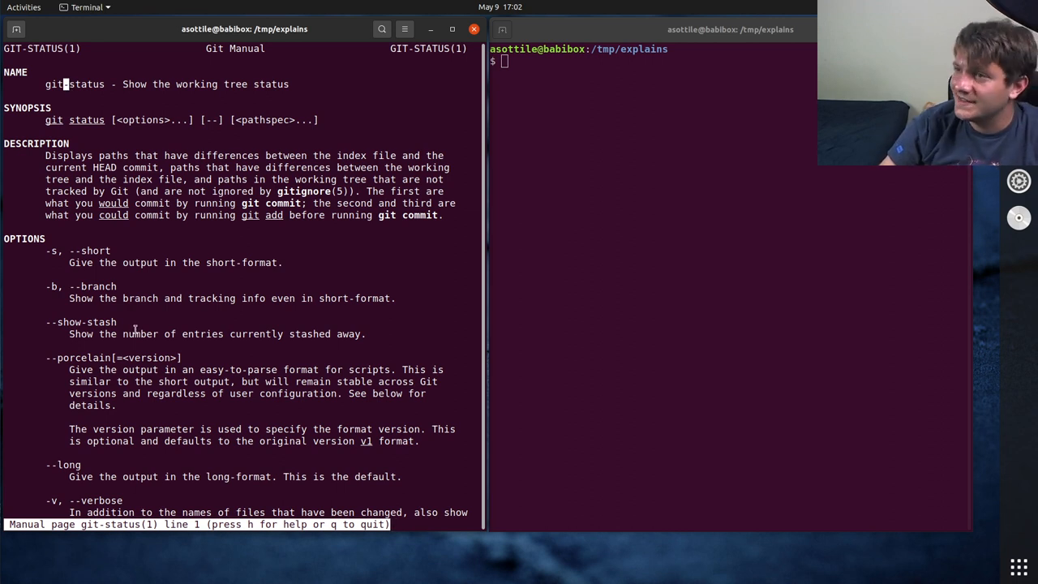
Step: Quit the manual, try 'git-status' and 'git-grep' as bare commands, and cancel the 'which' lookup
key("q")
type("git-")
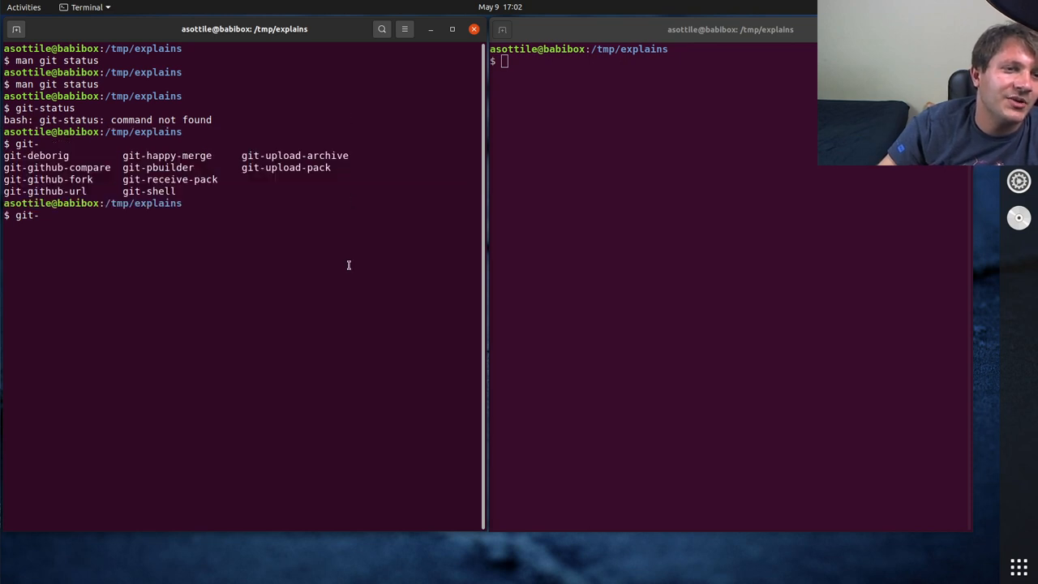
mouse_move(211, 223)
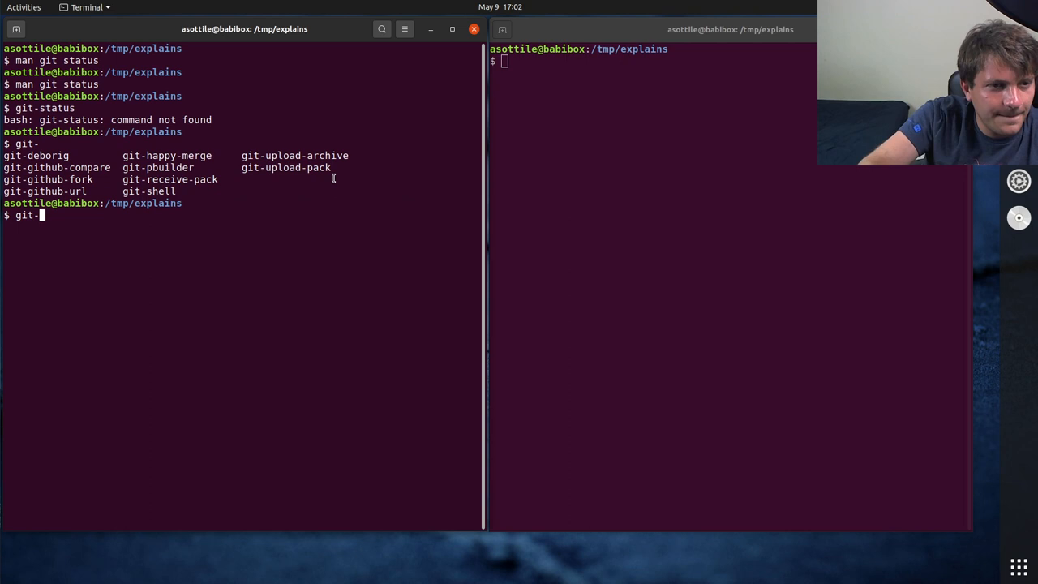
type("git-grep")
type("which")
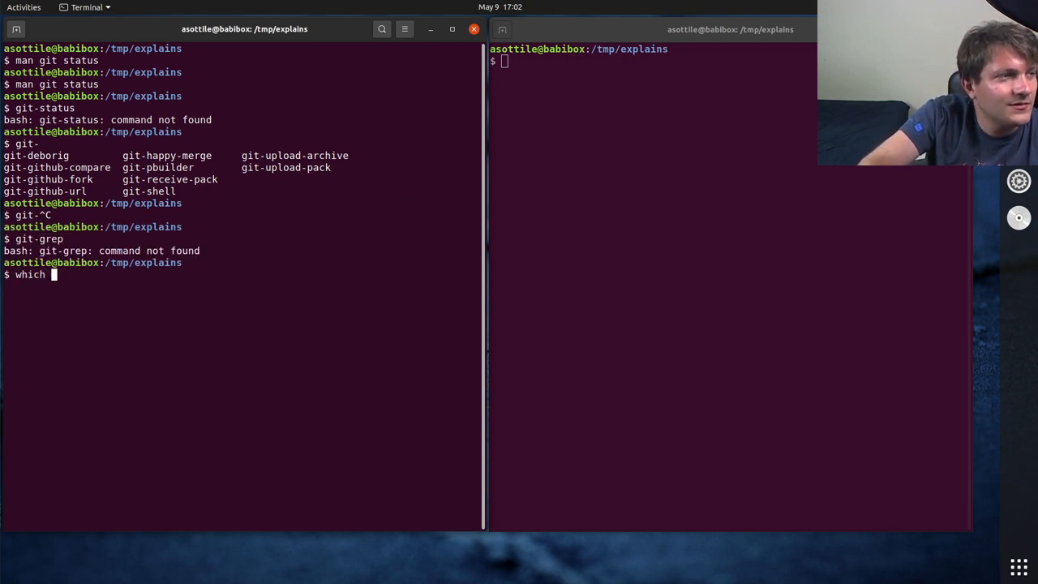
key("ctrl+c")
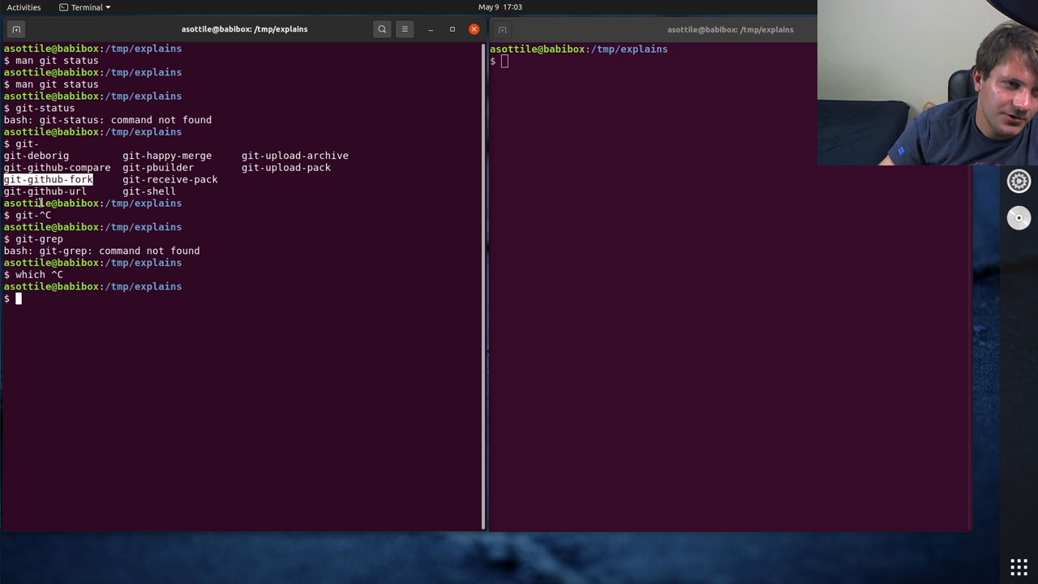
Step: Run 'git github-url', which fails with a traceback about remote.origin.url
type("git")
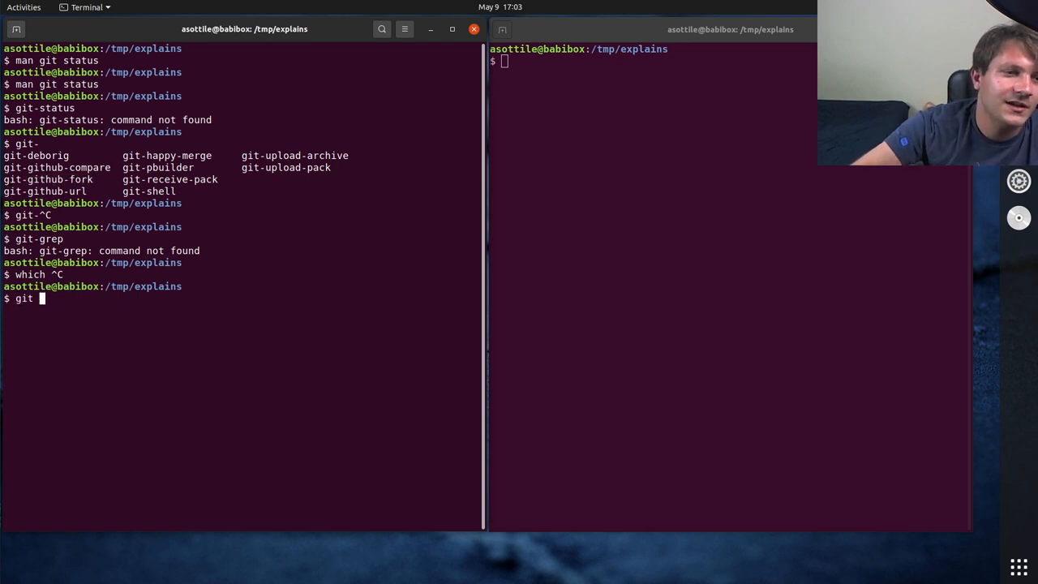
key("Return")
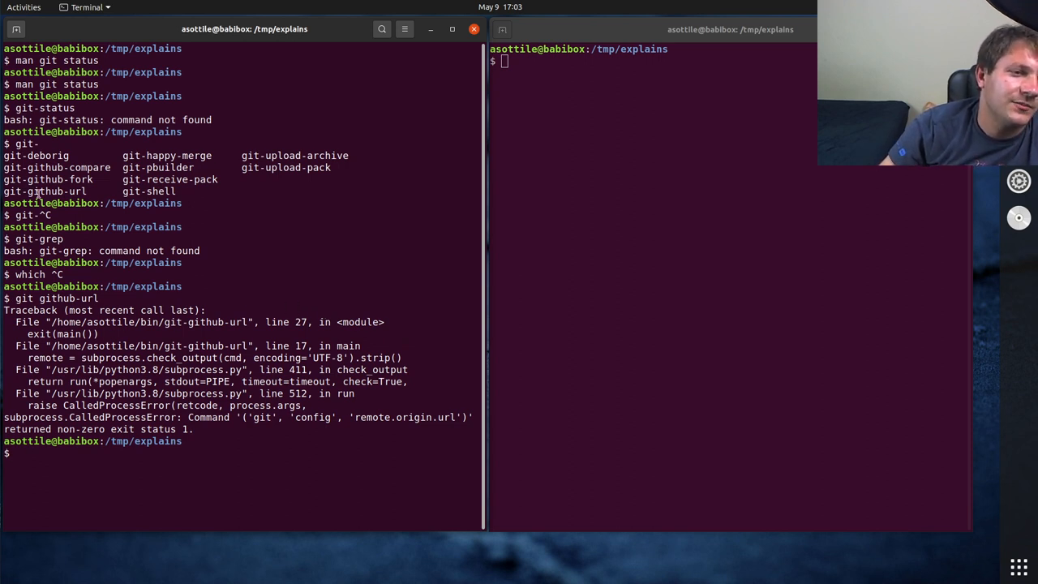
double_click(46, 192)
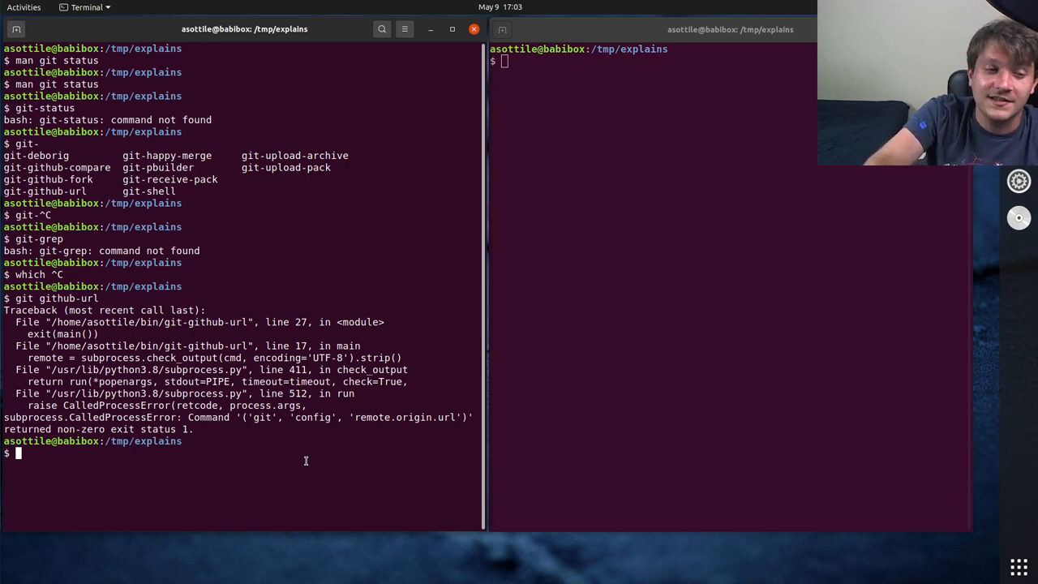
Step: Connect with 'ssh 192.168.1.3' to the Mac and get a fresh remote prompt
type("ssh")
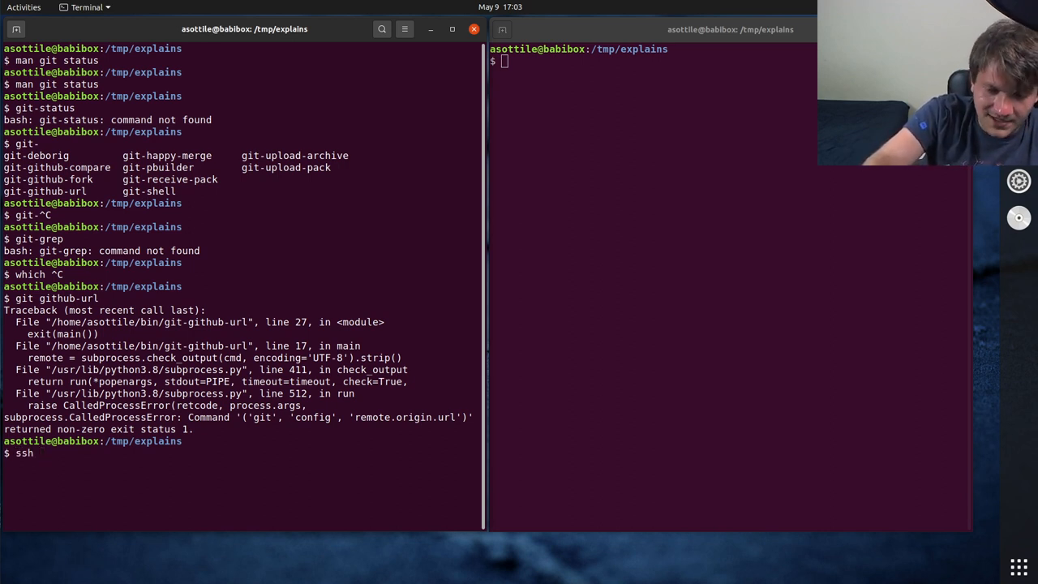
type("192.168.1.3")
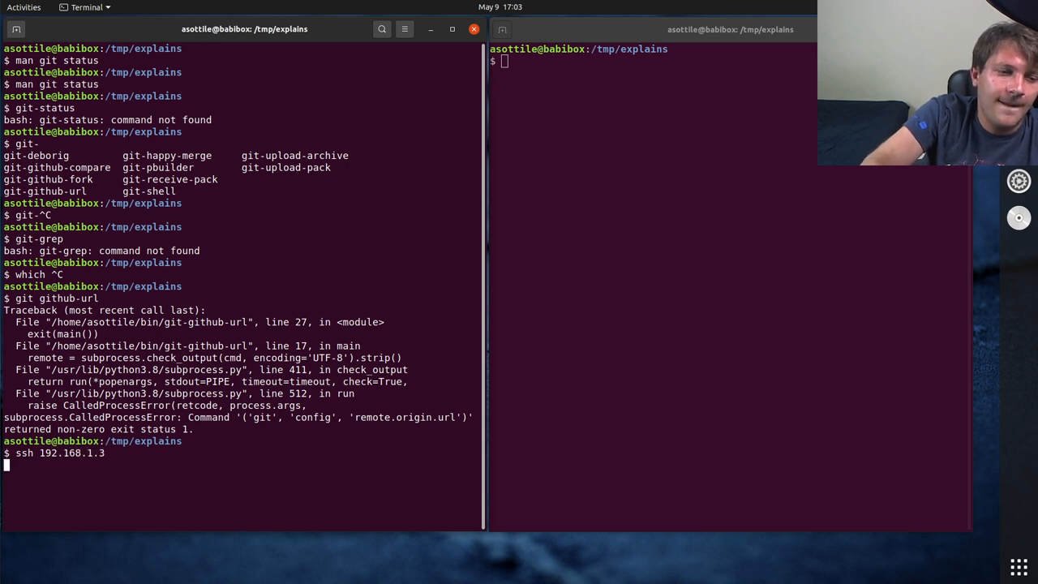
key("Return")
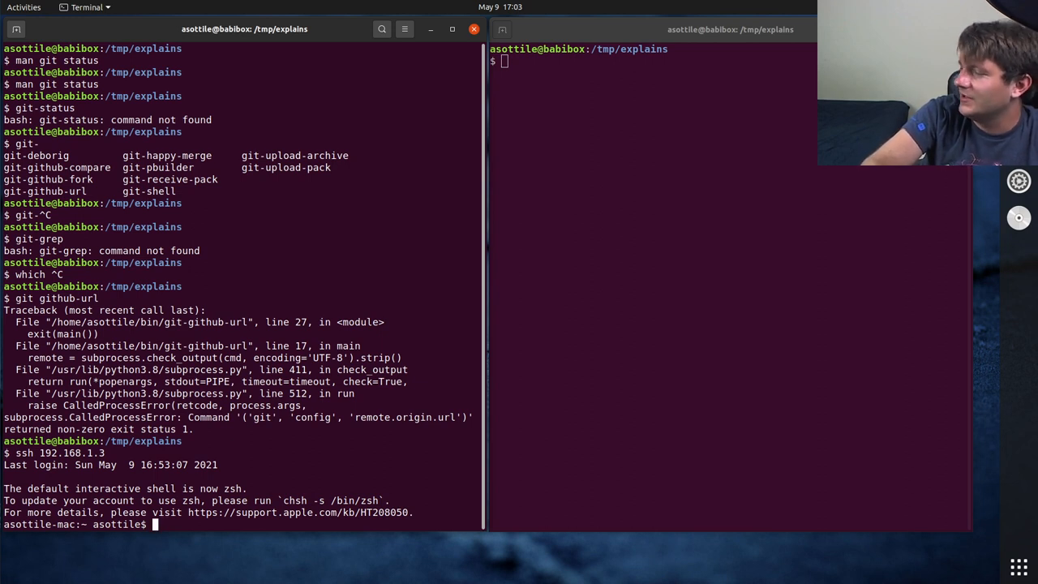
key("Return")
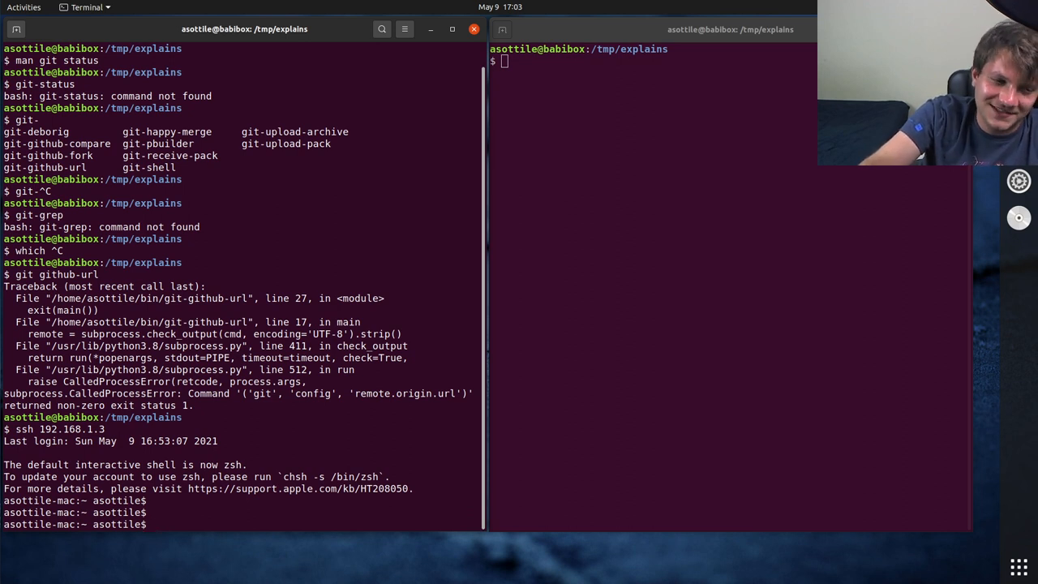
type("ma")
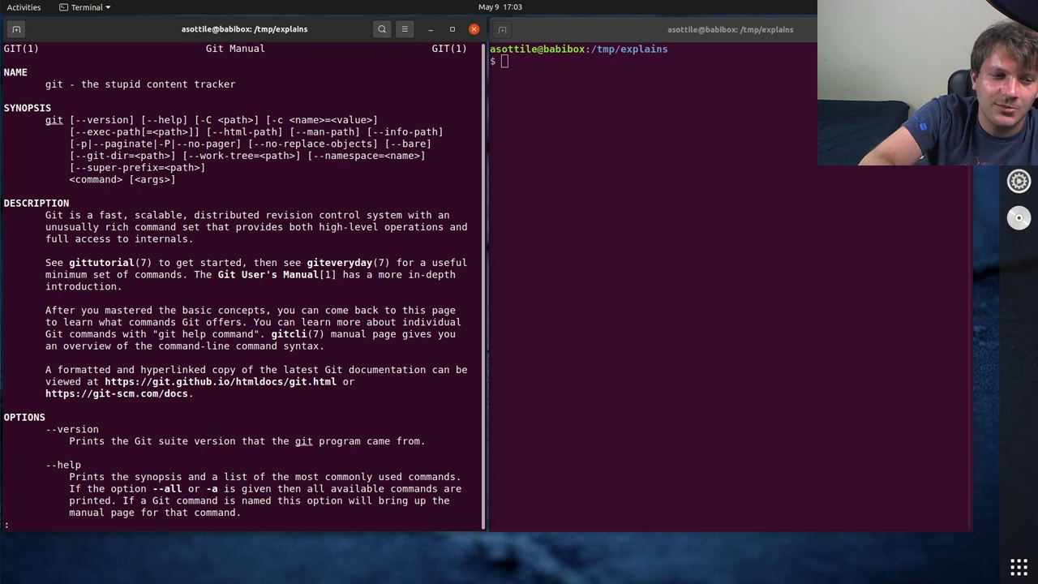
Step: Scroll down through the command list in git's main manual on the Mac
scroll("down", 3)
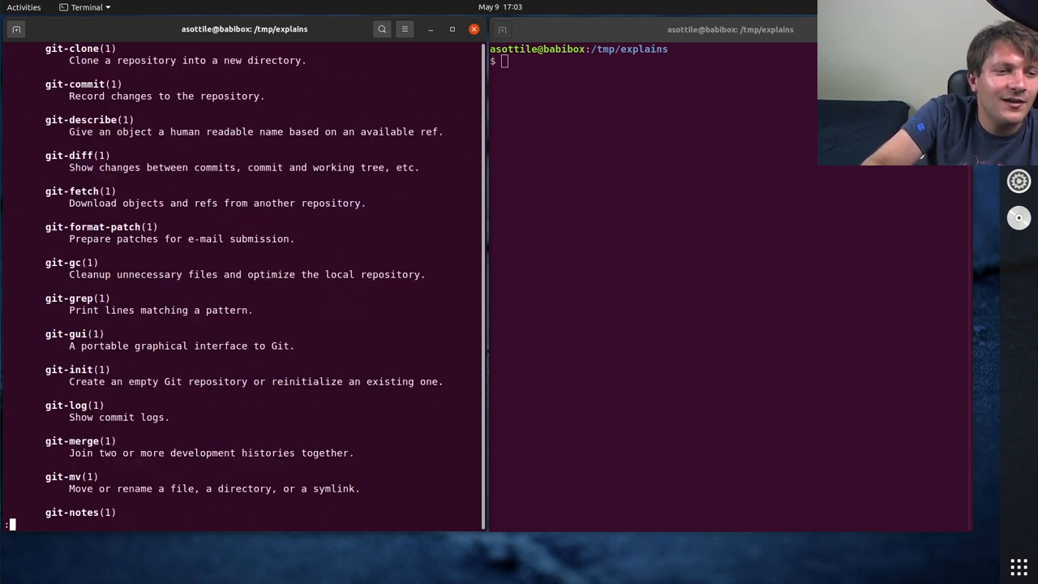
scroll("down", 3)
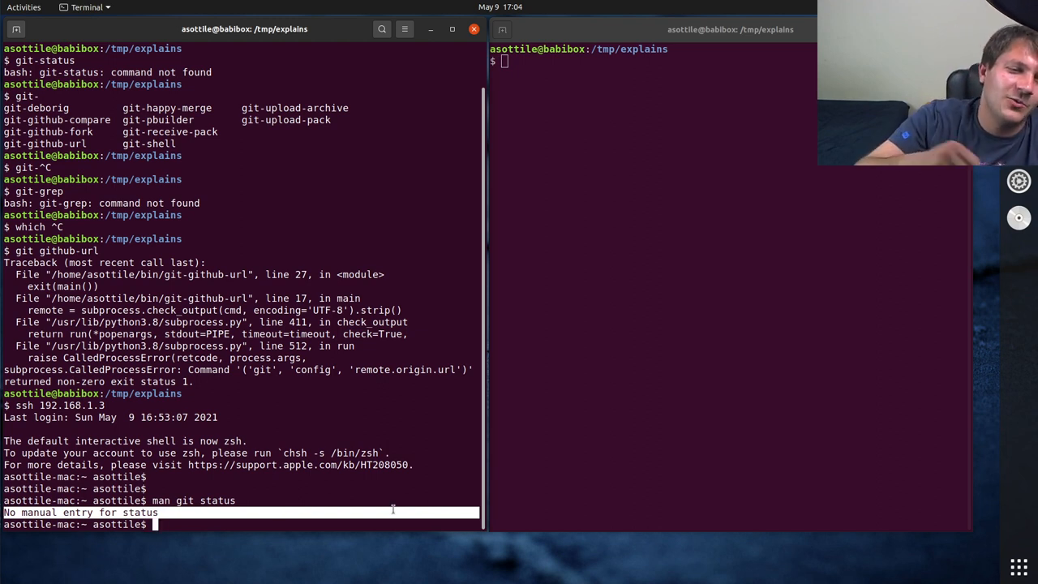
Step: Run 'man git-status' and 'git status --help' to show the git-status manual on the Mac
type("man")
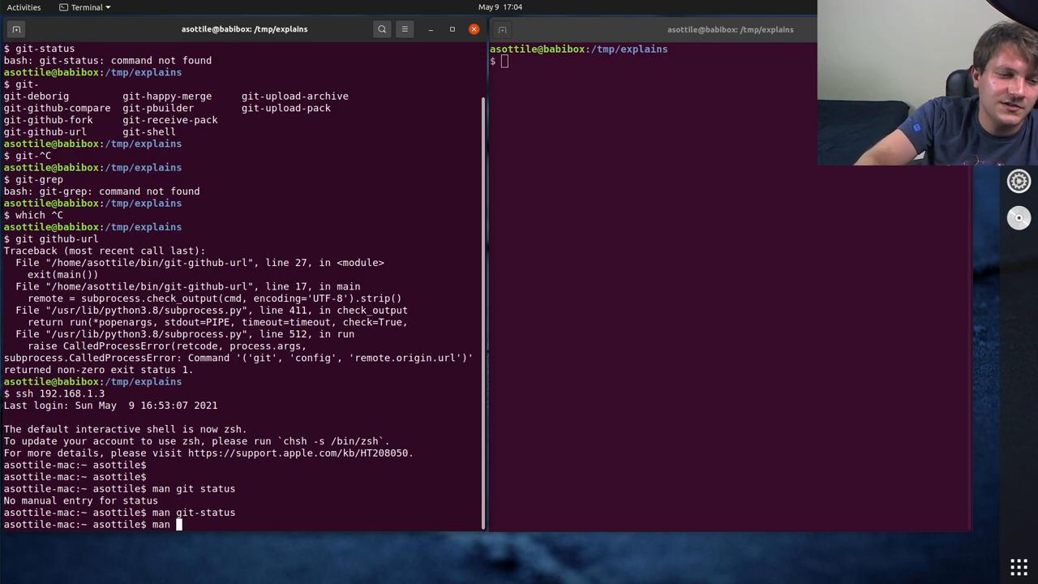
type("git sta")
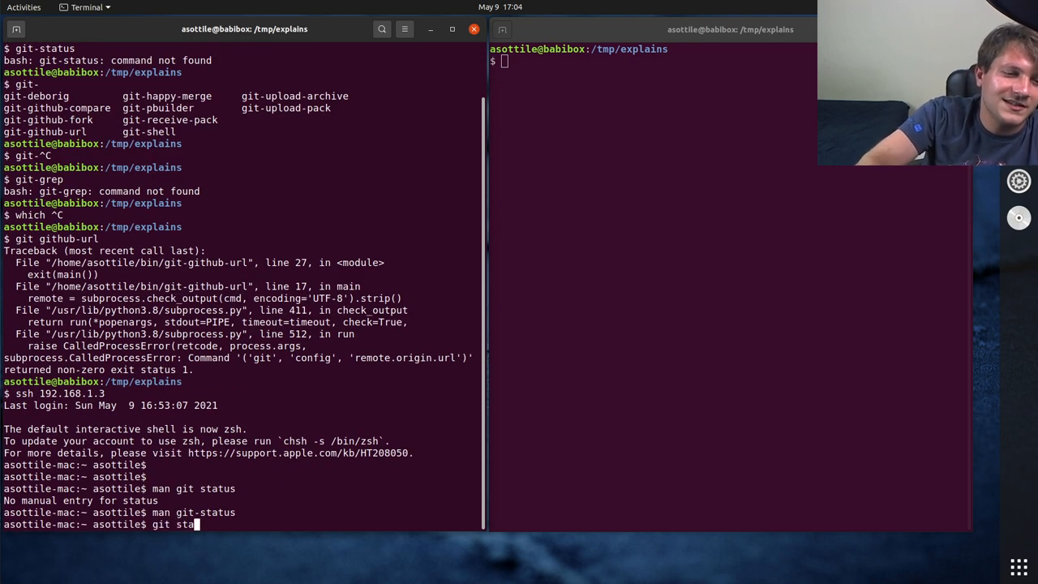
key("Return")
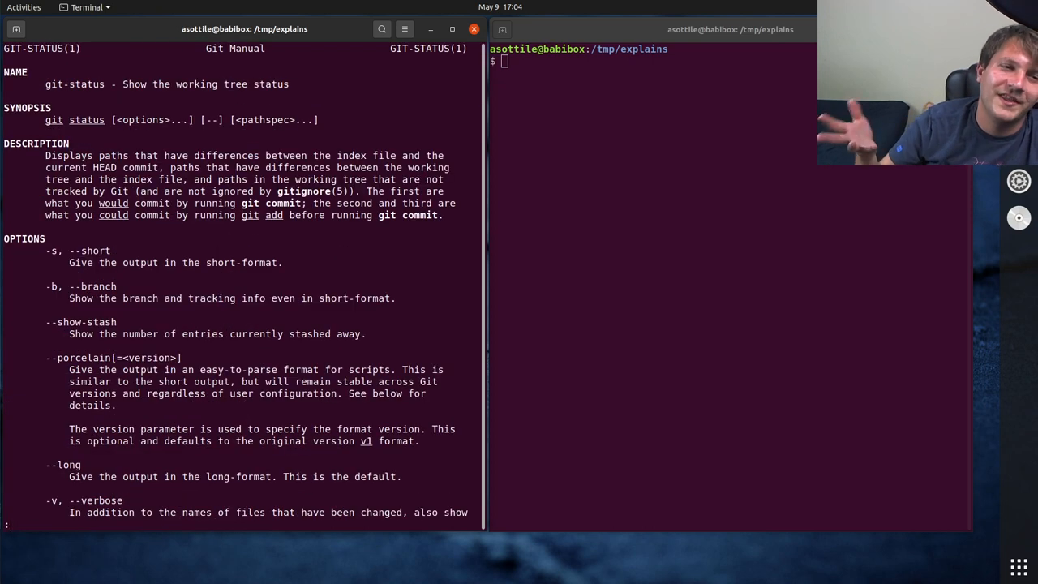